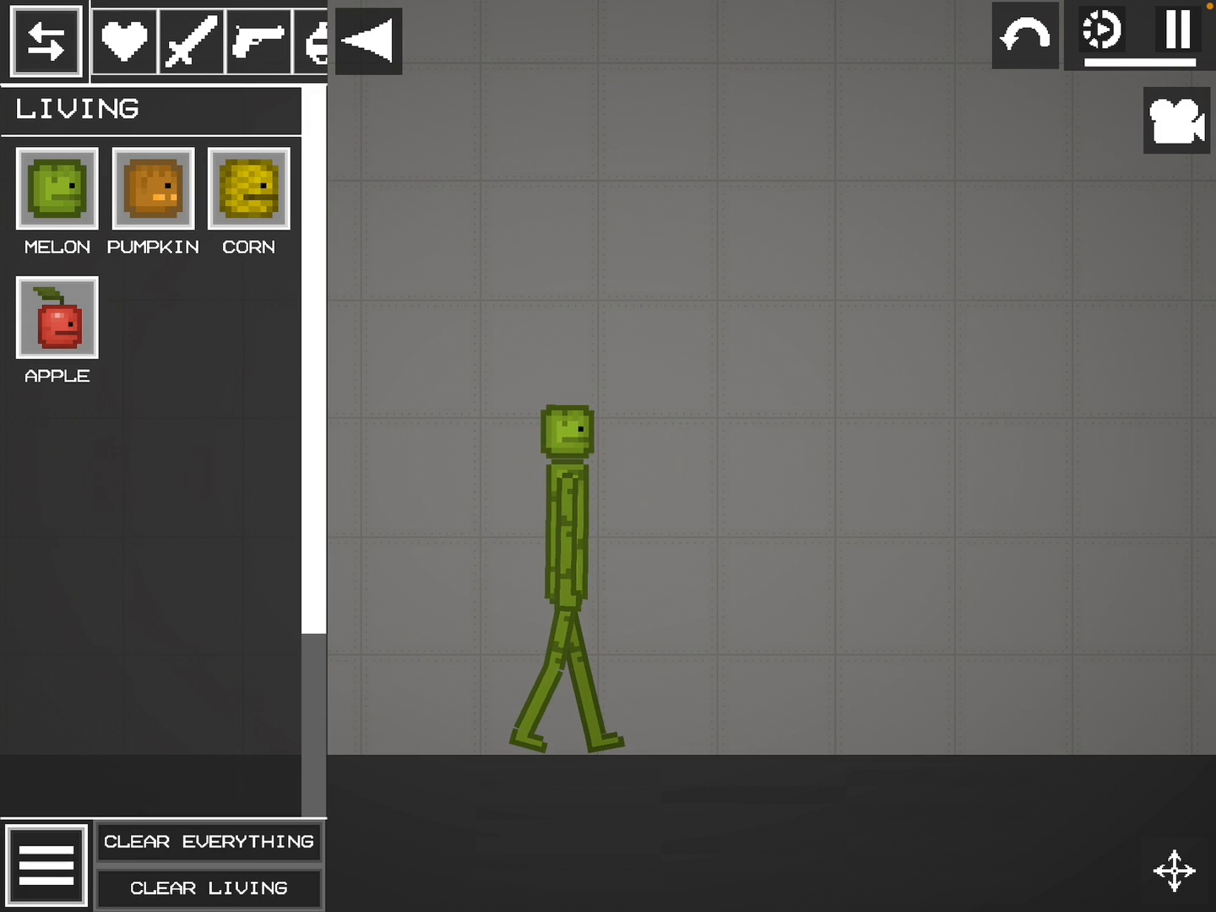
Step: Spawn a second melon into the sandbox beside the green melon
left_click(44, 42)
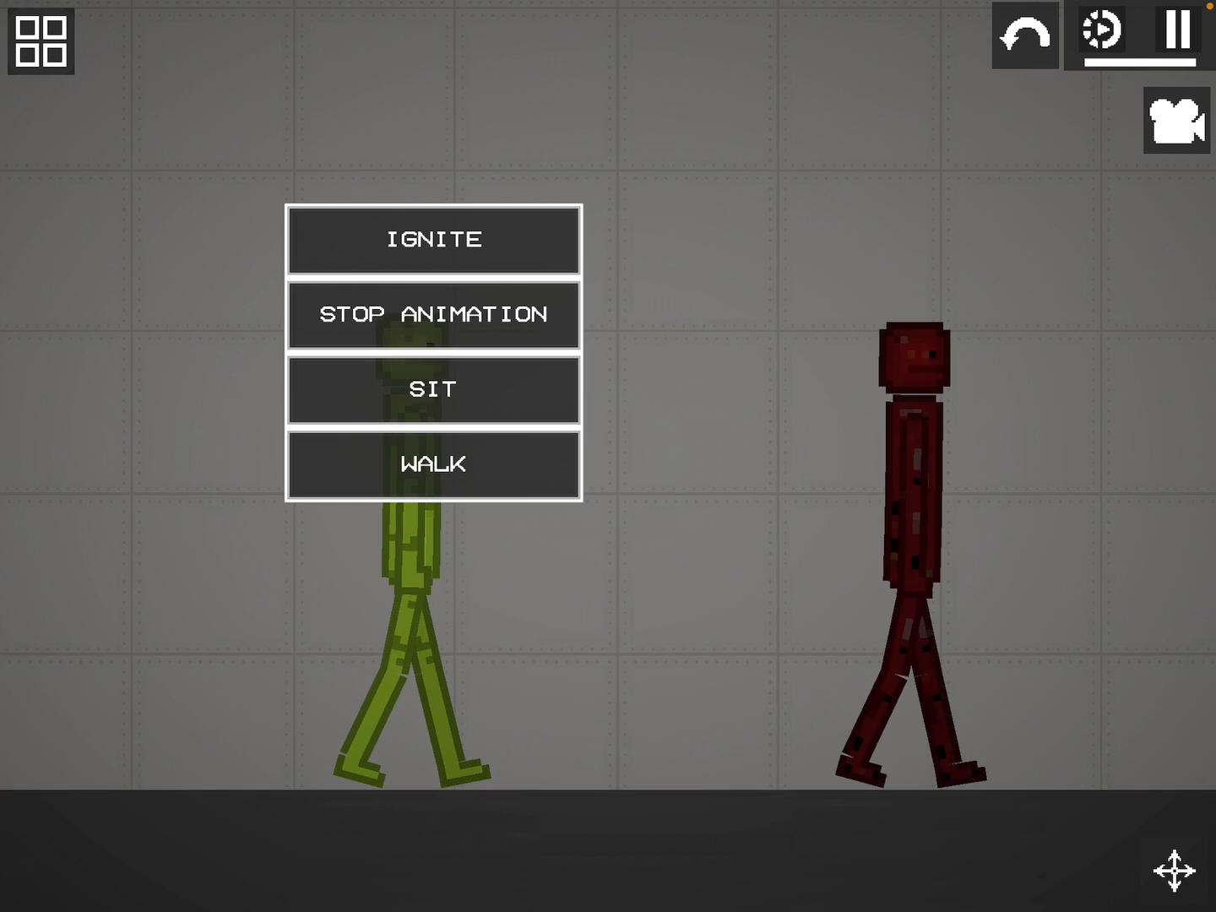
Step: Ignite the green melon and let it burn to charred dark red
left_click(431, 239)
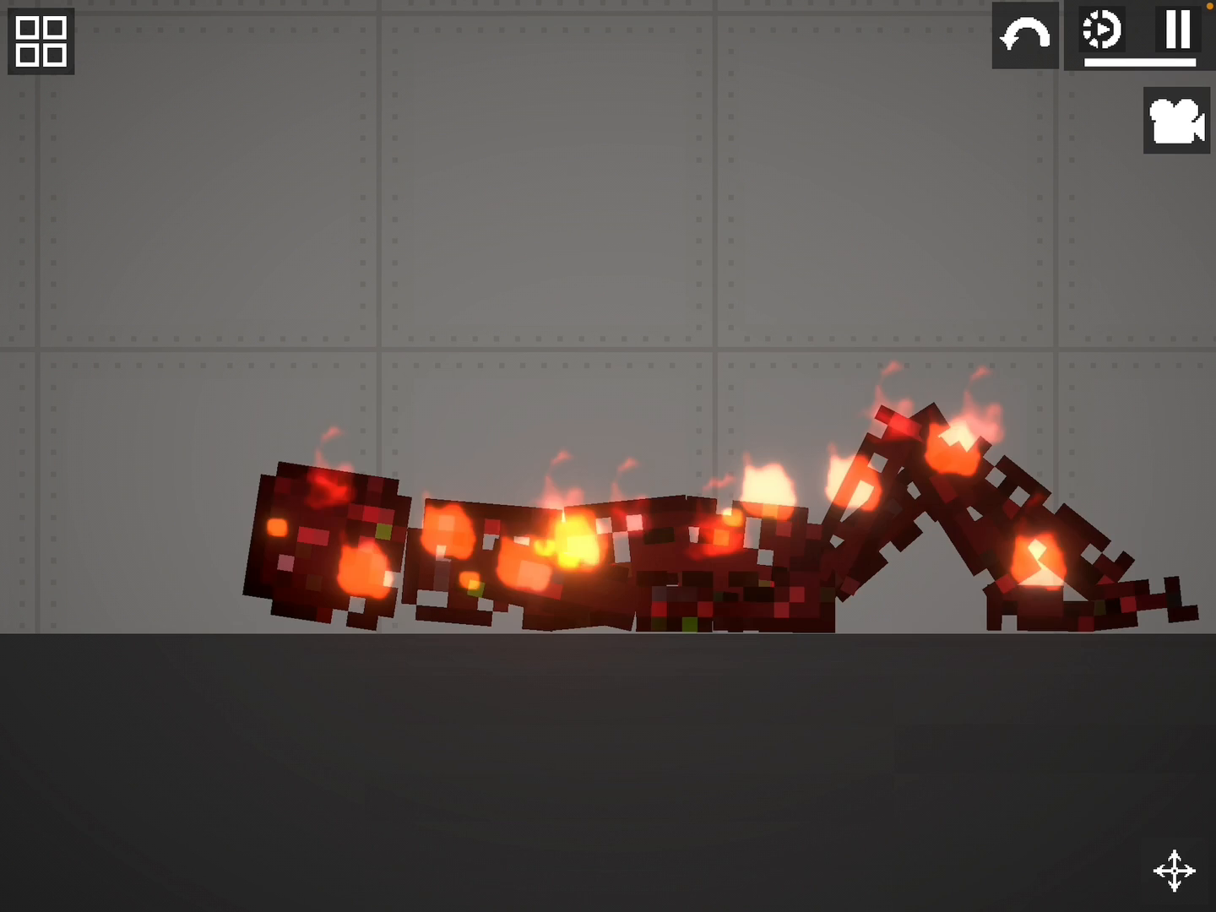
left_click(44, 42)
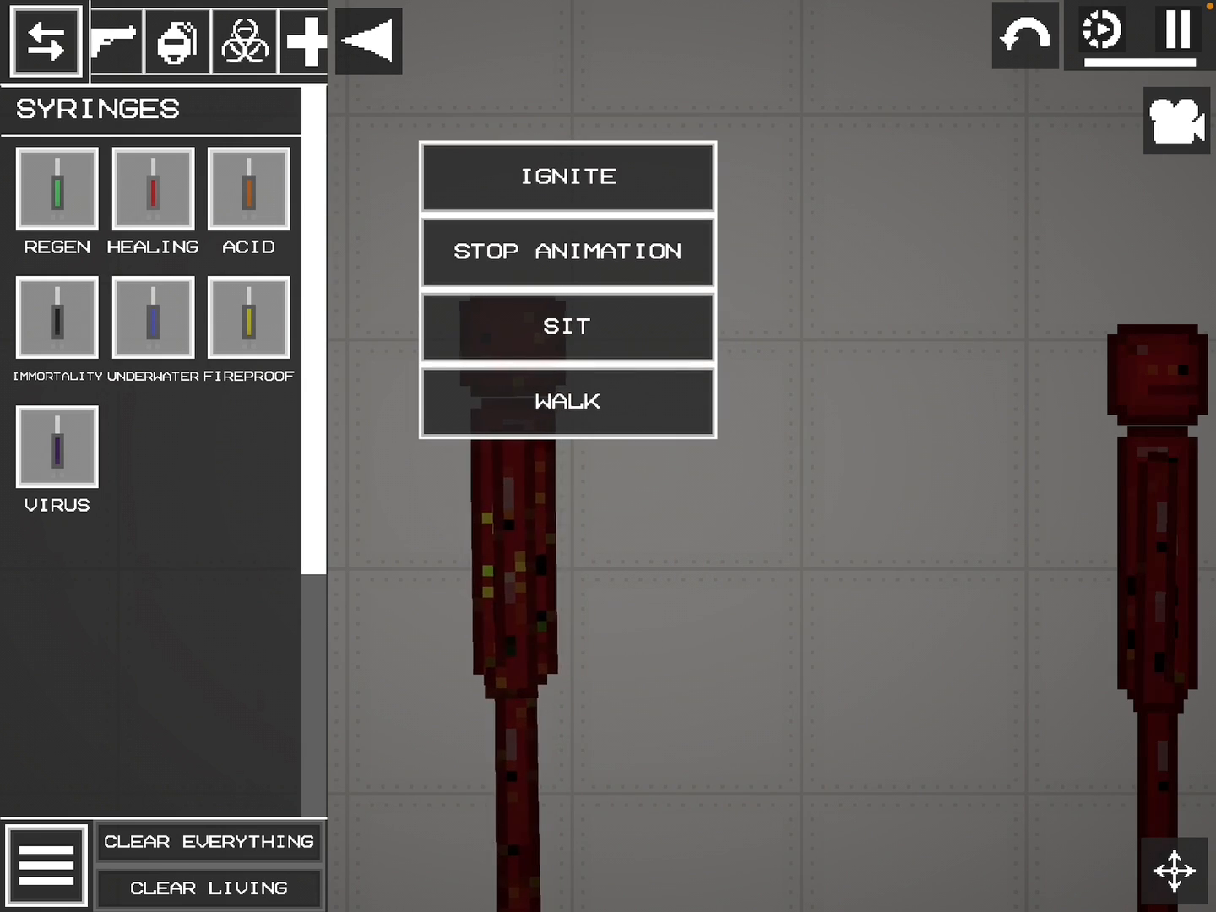
Step: Pick a context-menu option and fling the charred melon across the sandbox
left_click(568, 176)
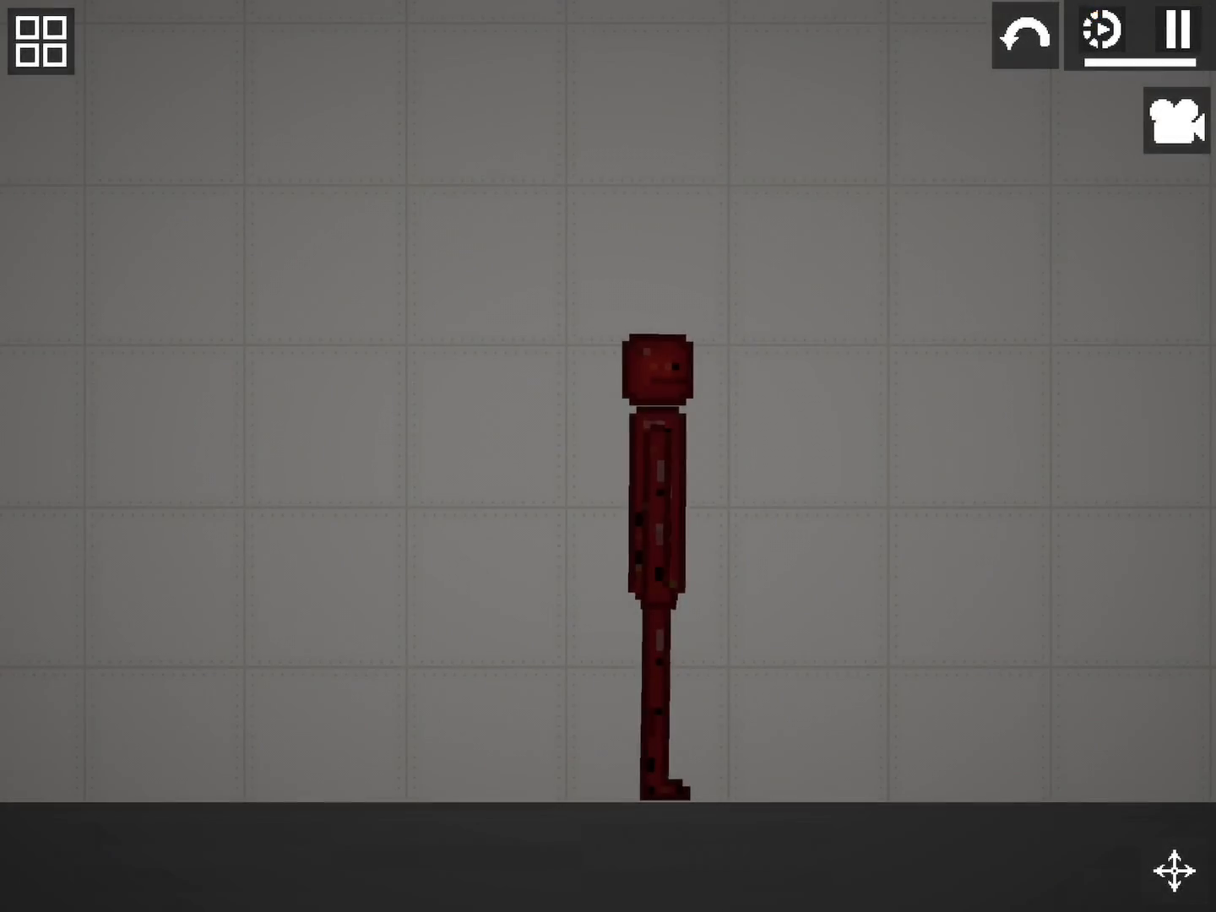
left_click_drag(662, 557, 435, 523)
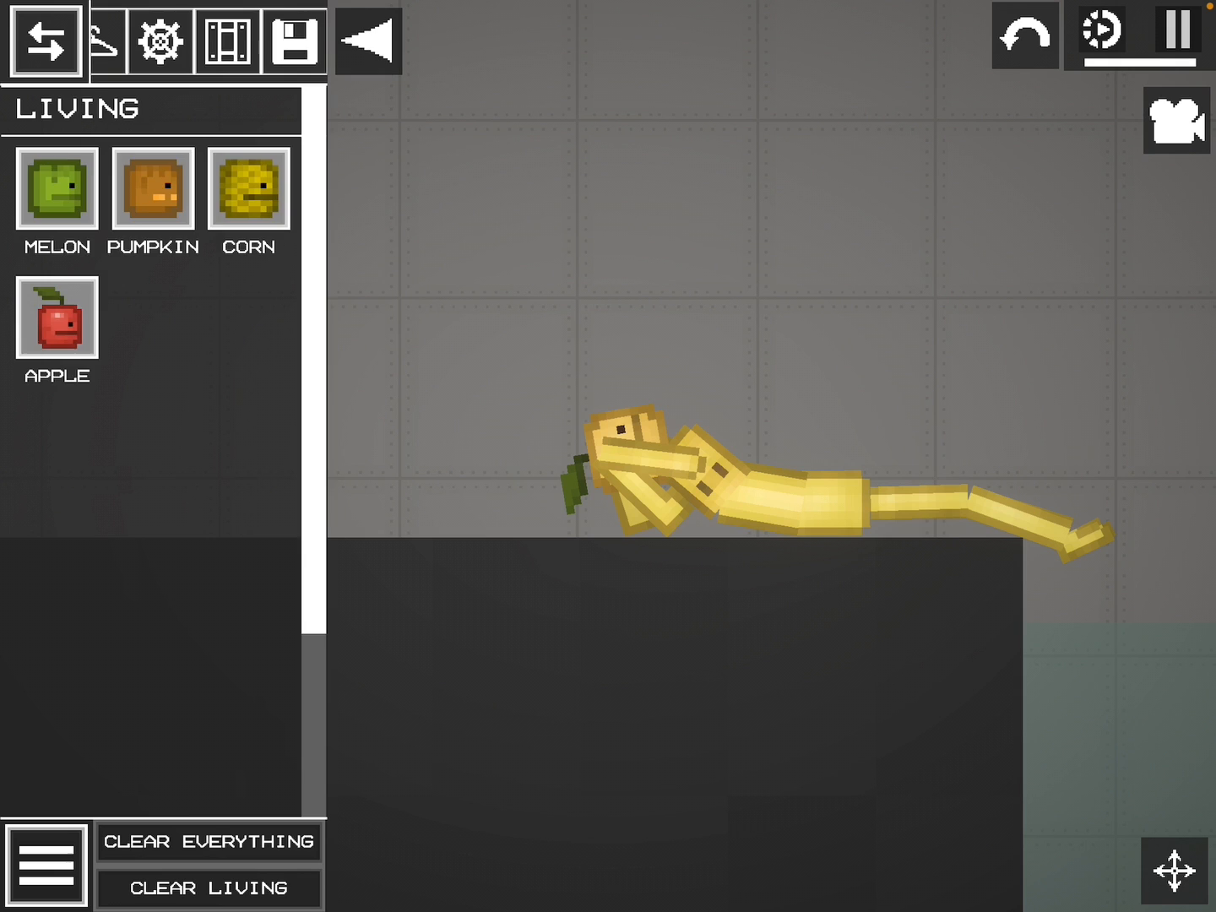
Step: Spawn a new melon to turn into the bright red variant
left_click(160, 41)
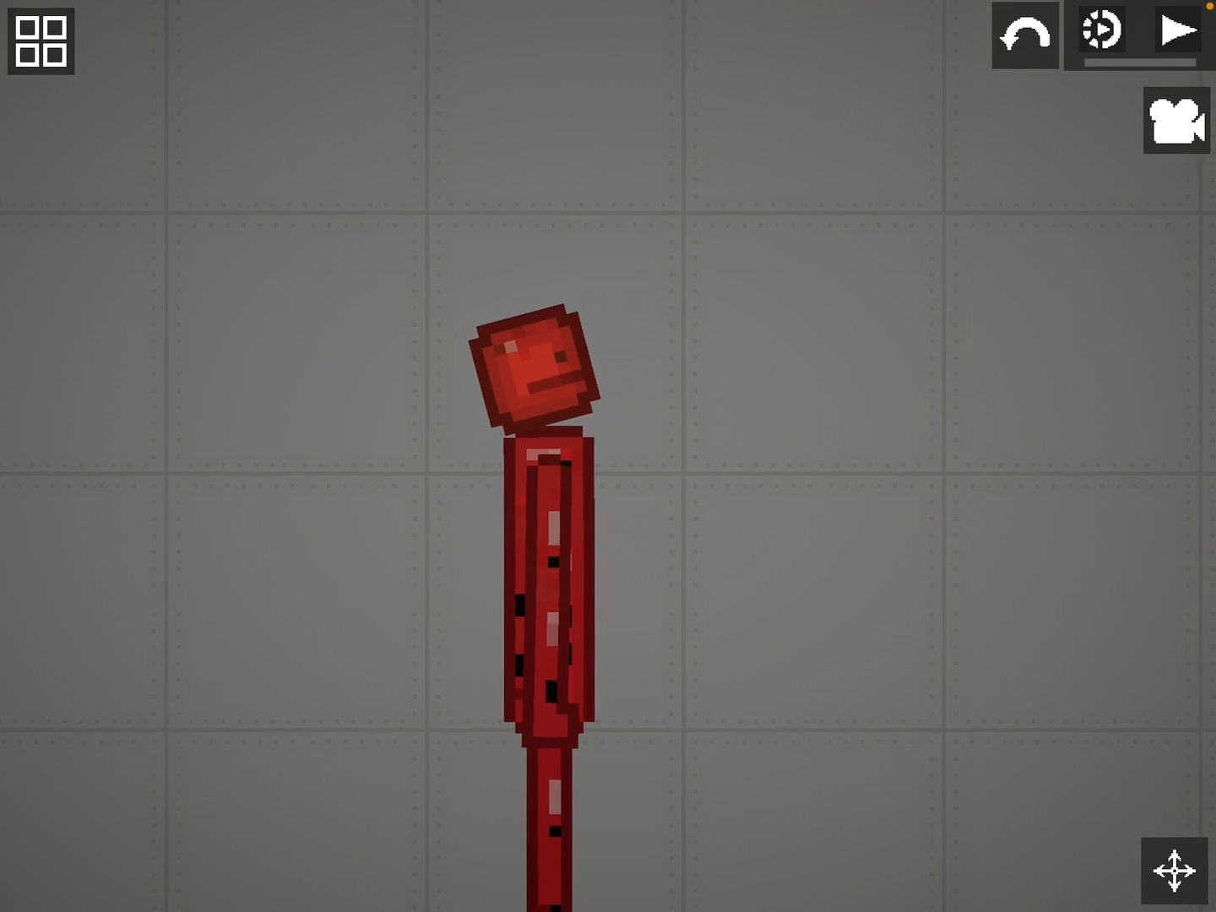
Step: Resume the simulation and scroll down through the saved creations list
left_click(1179, 34)
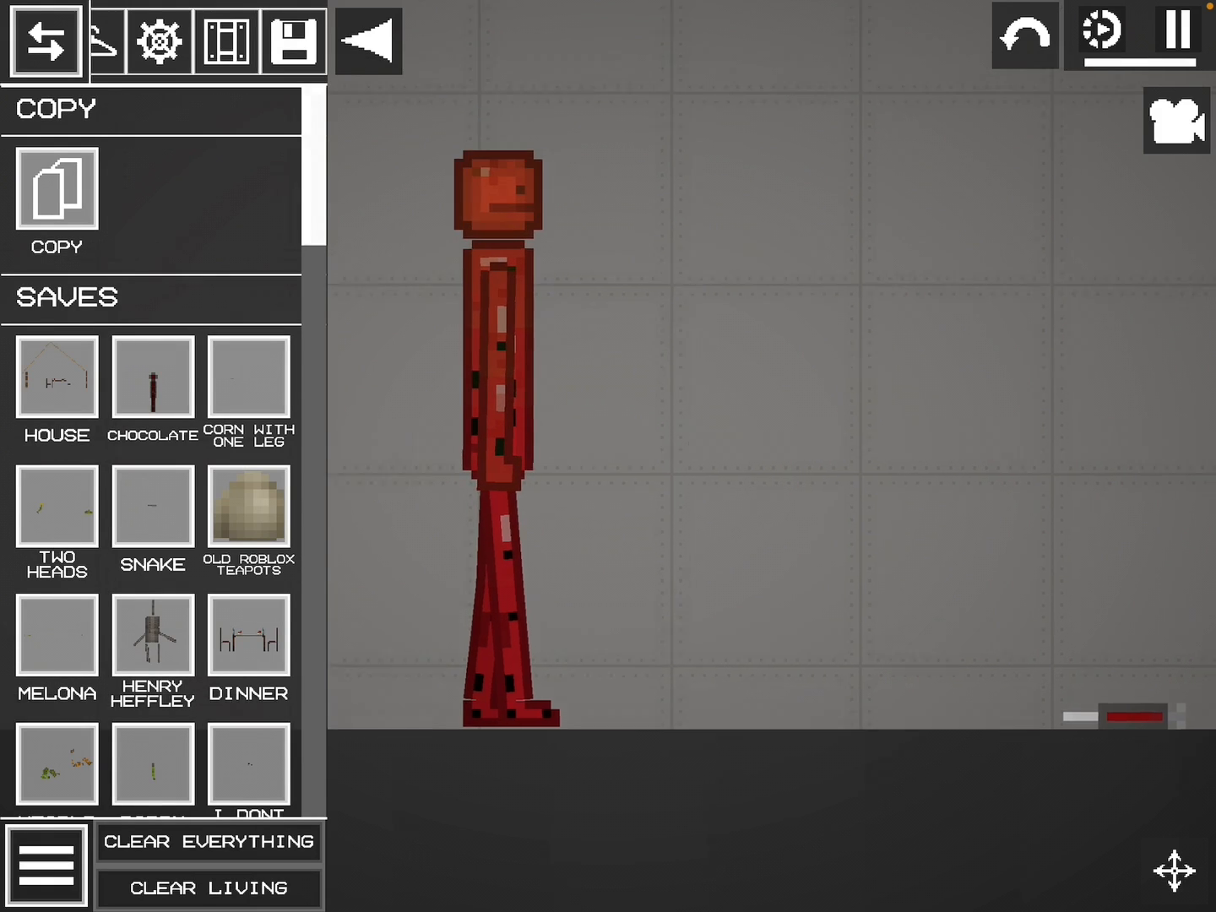
scroll("down", 3)
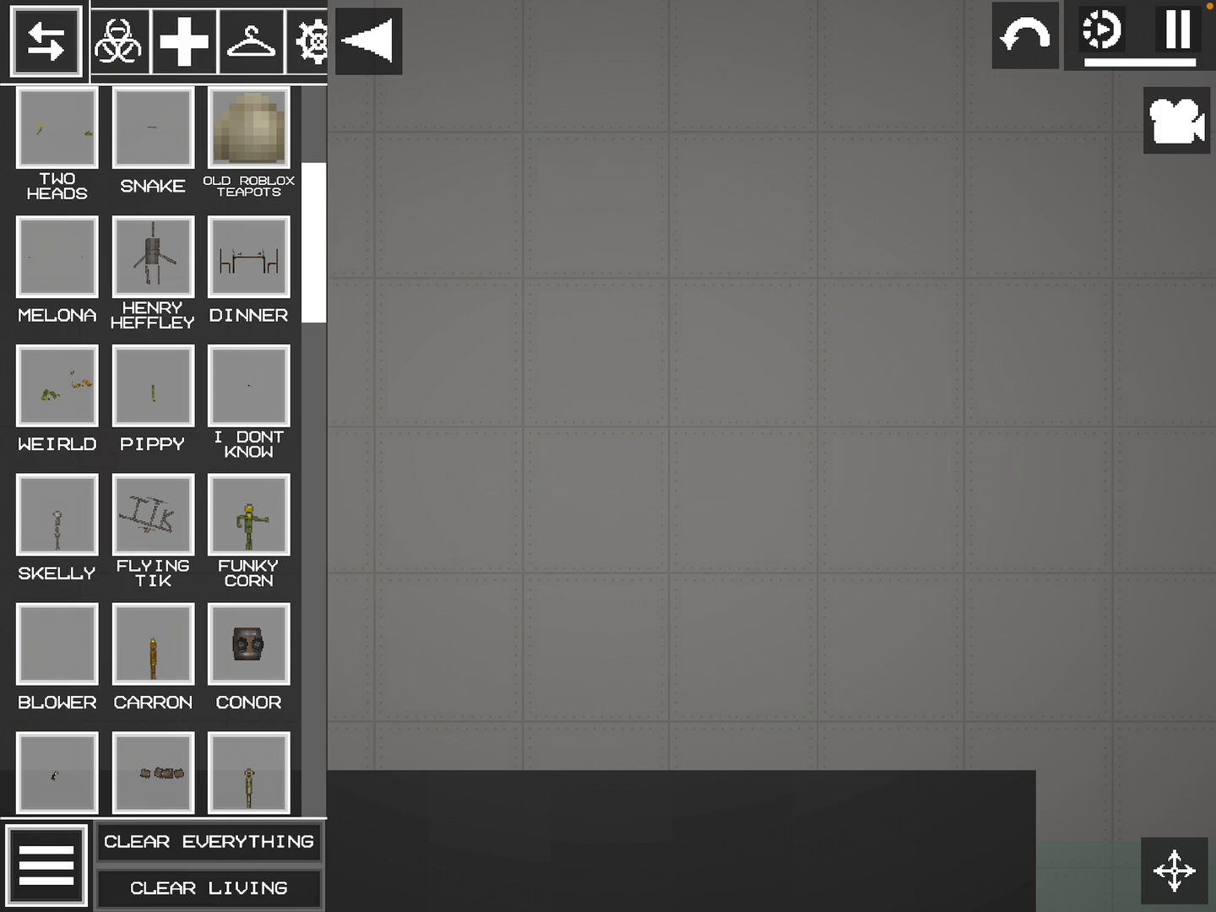
Step: Switch the spawn menu to the Living category with melon, pumpkin, corn and apple
left_click(123, 41)
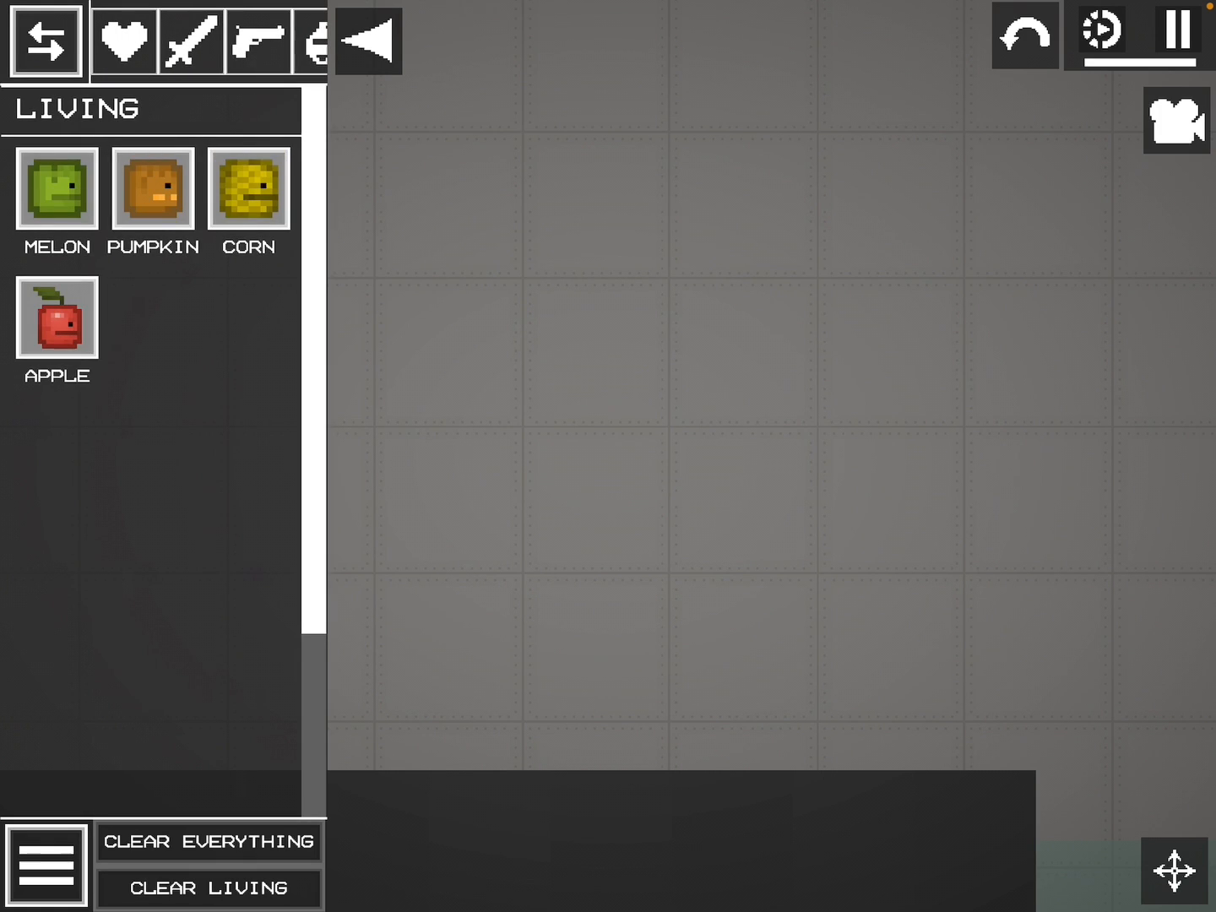